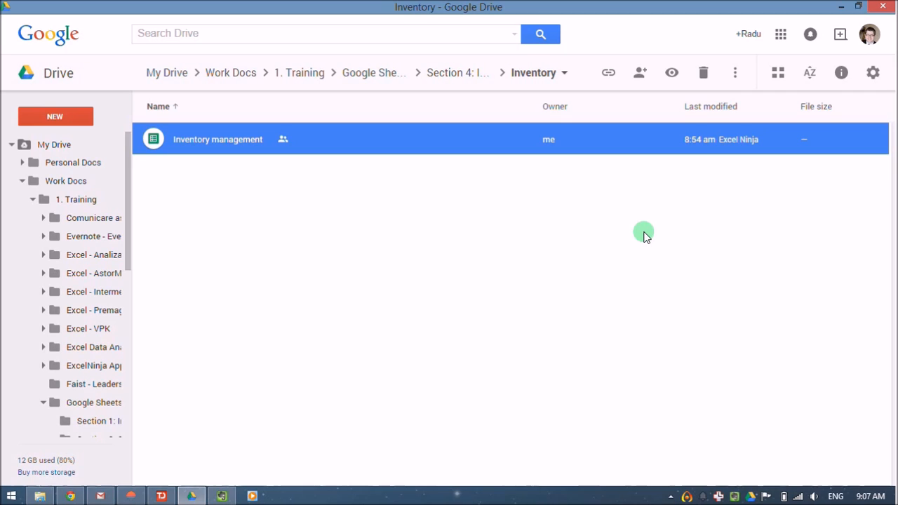
mouse_move(344, 168)
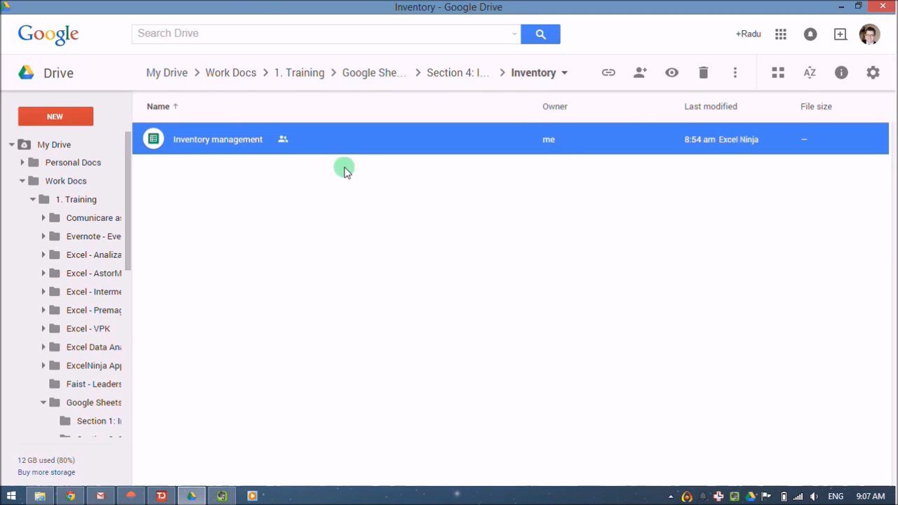
Step: Show the details panel for Inventory management and scroll its Activity list of recent edits
click(840, 73)
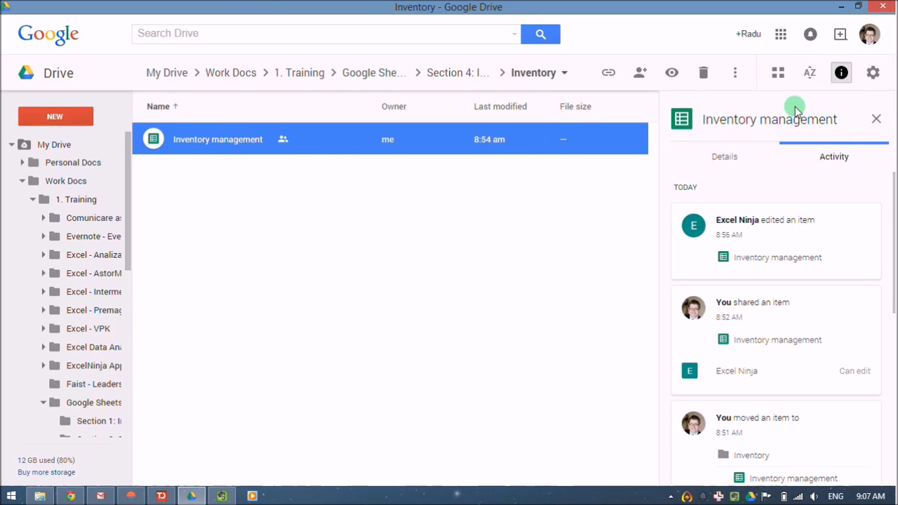
mouse_move(833, 157)
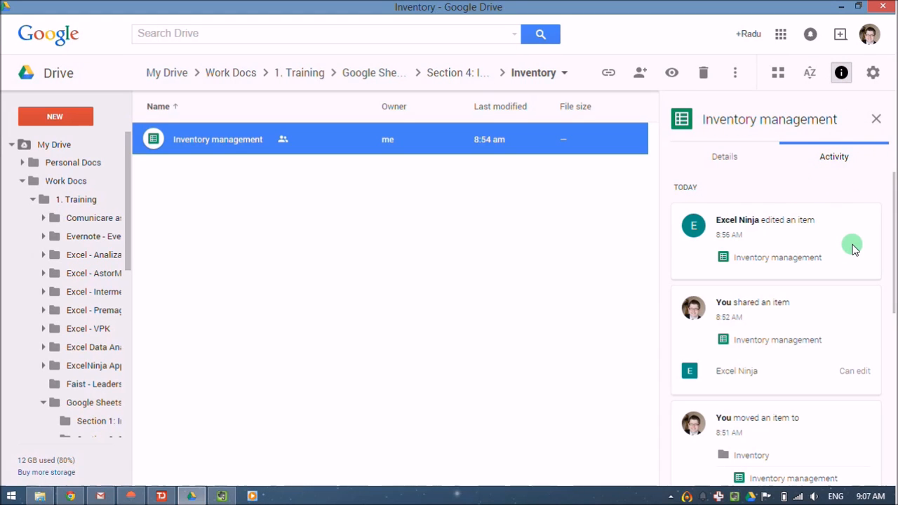
mouse_move(719, 226)
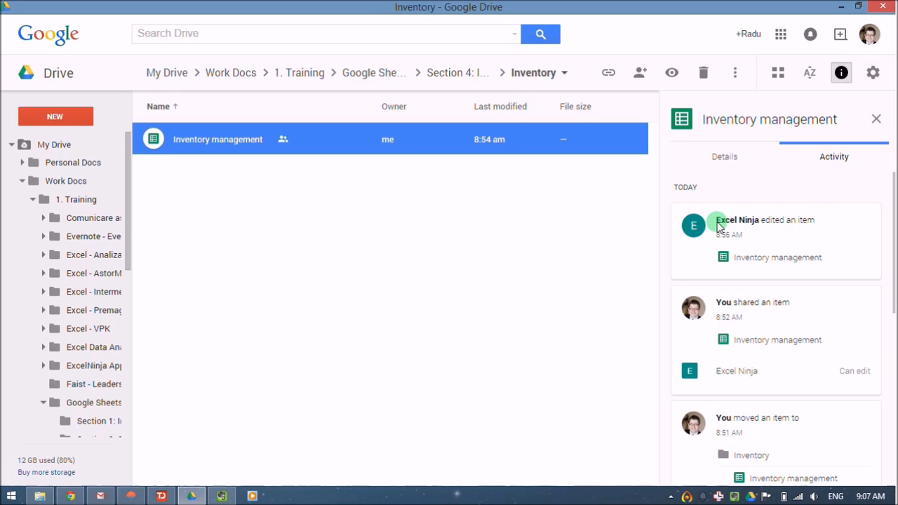
mouse_move(780, 235)
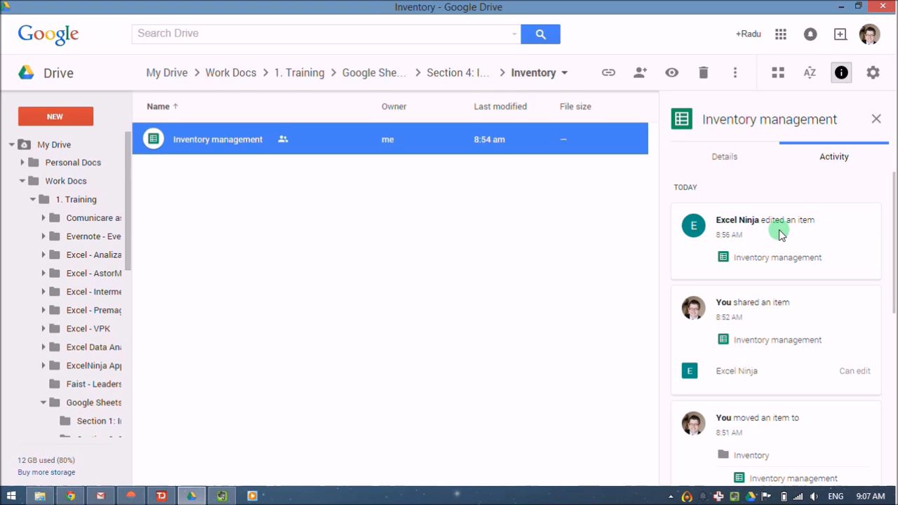
scroll(down, 3)
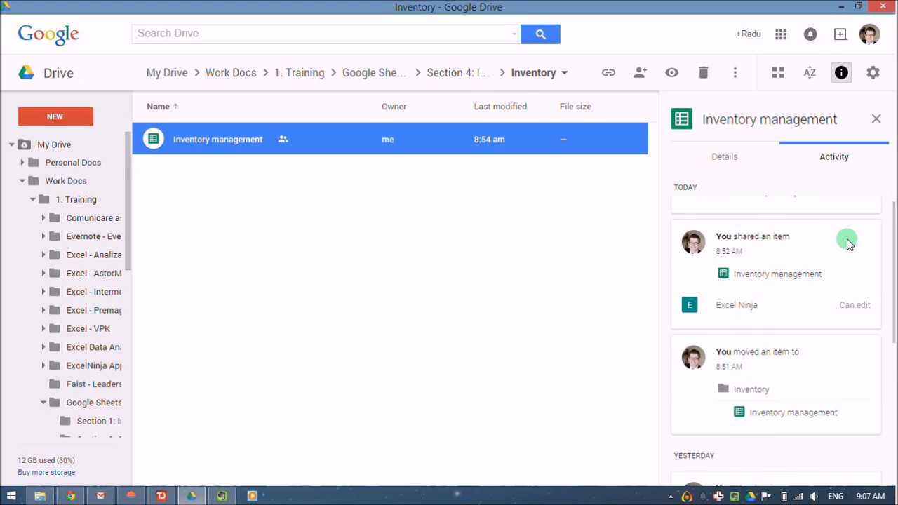
scroll(down, 3)
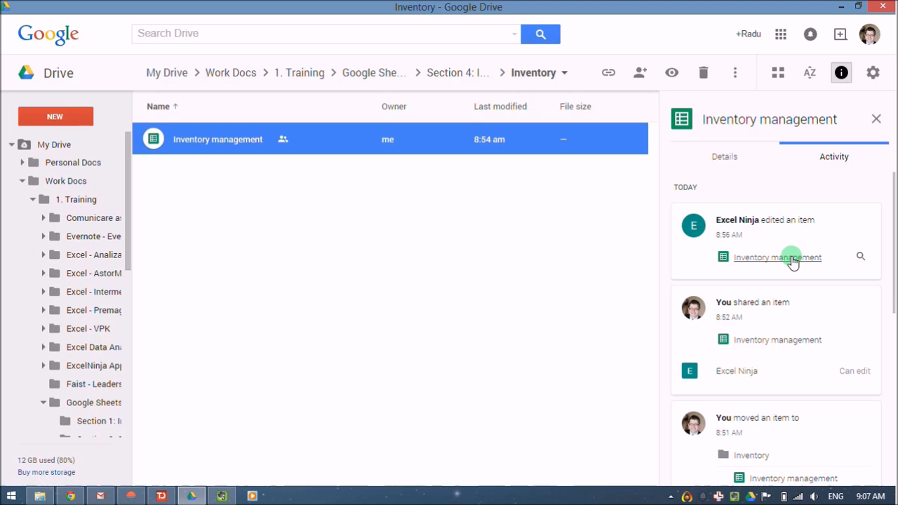
mouse_move(794, 239)
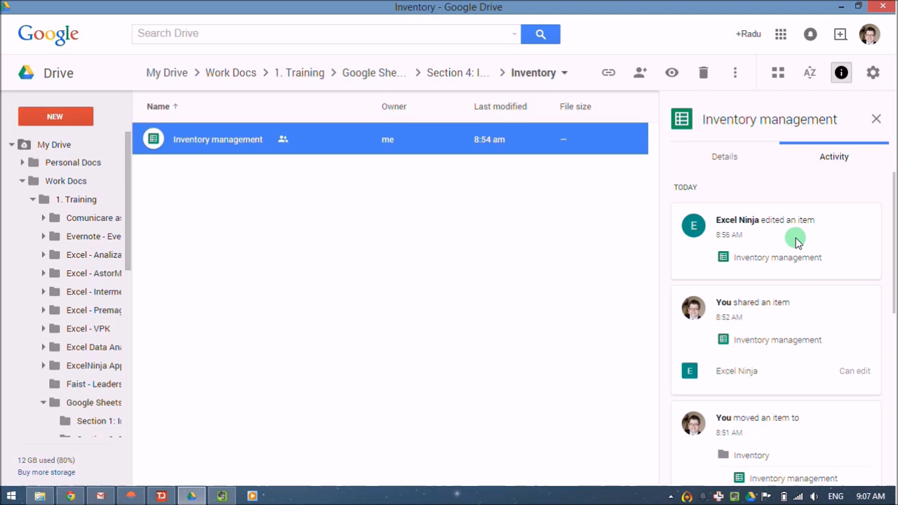
Step: Open the Inventory management spreadsheet and bring up the Tools menu
double_click(217, 139)
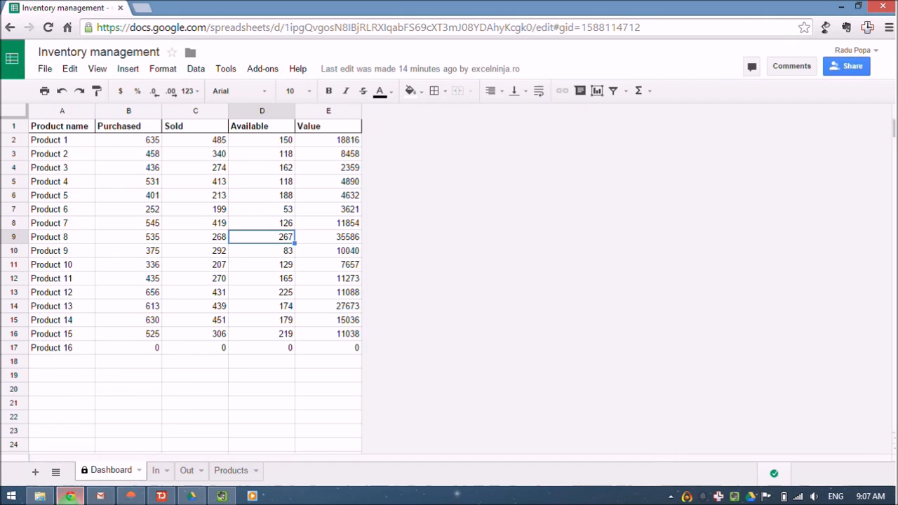
click(328, 209)
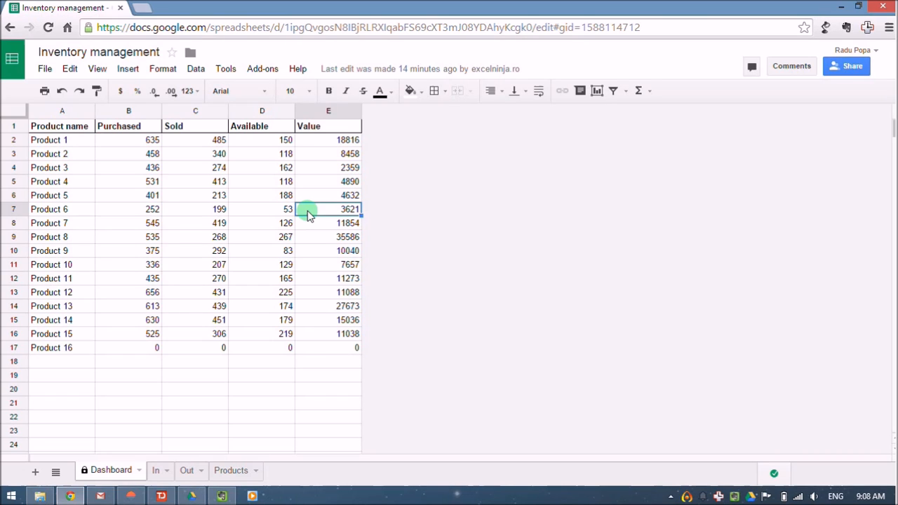
click(224, 67)
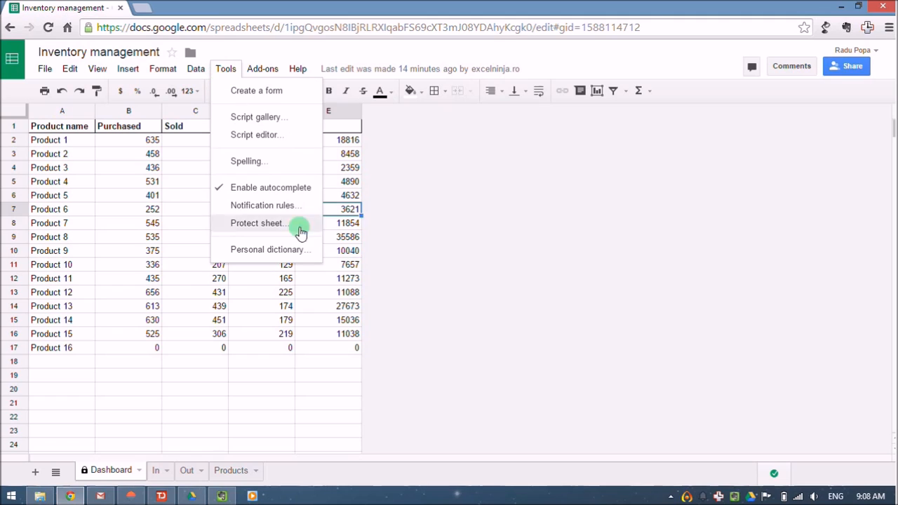
mouse_move(283, 205)
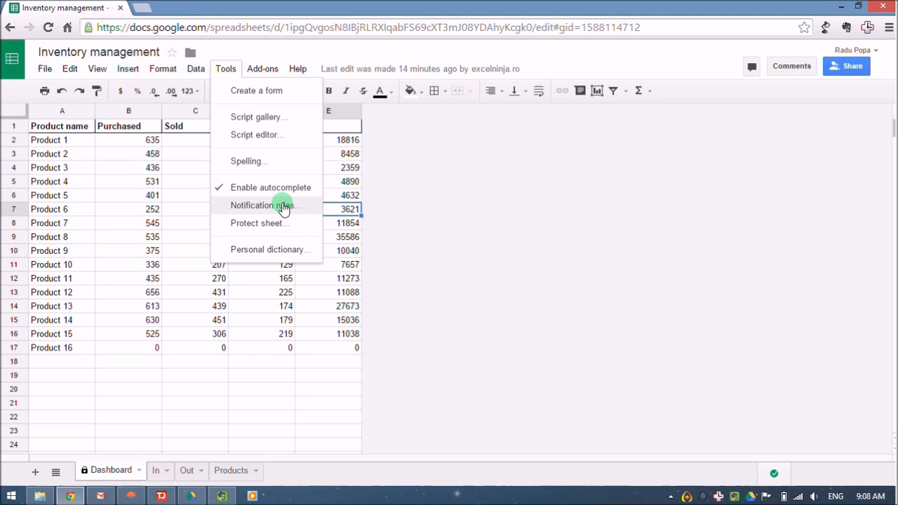
mouse_move(297, 210)
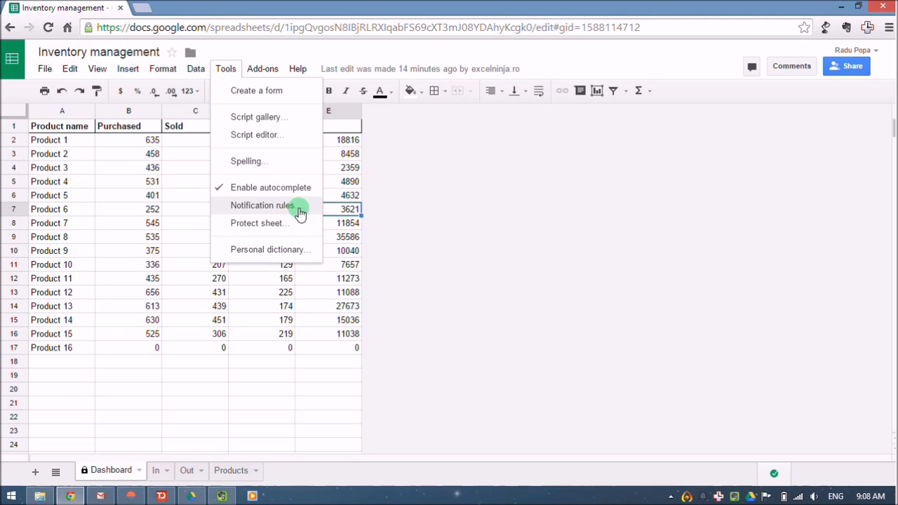
Step: Open Notification rules and start editing the existing rule
click(261, 204)
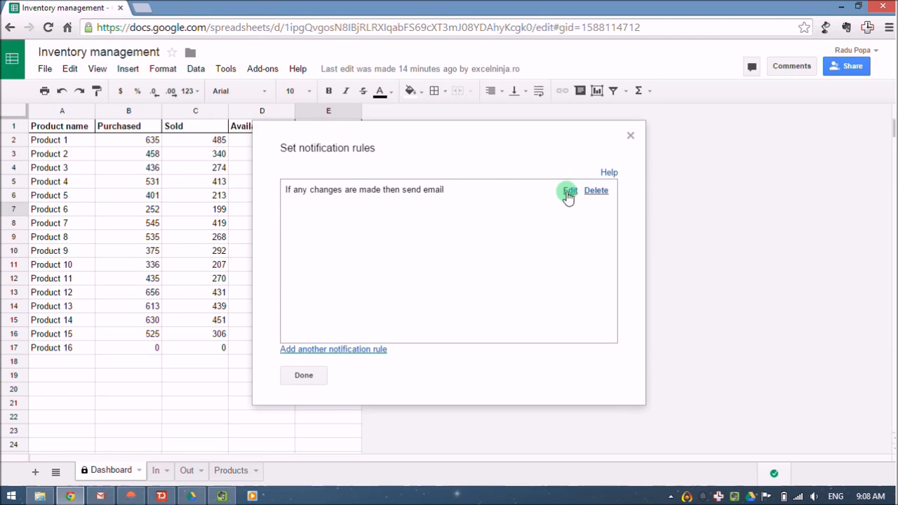
click(570, 190)
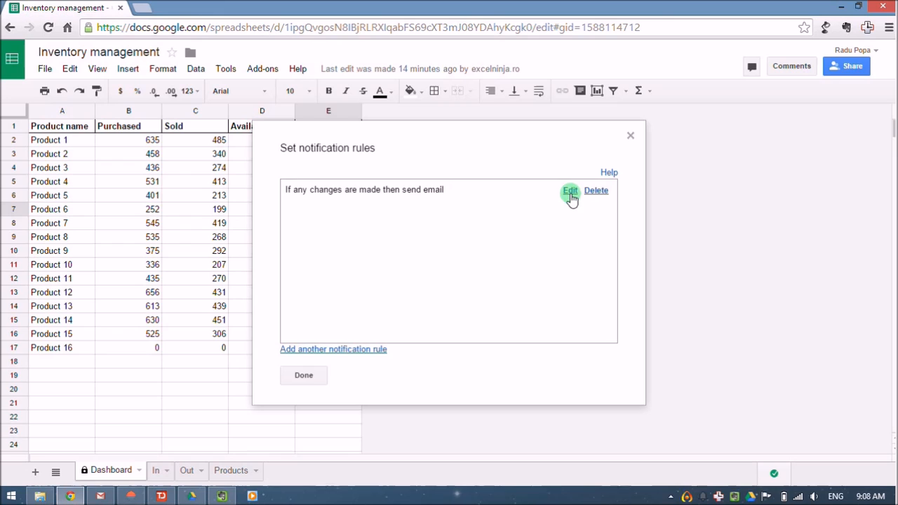
click(569, 191)
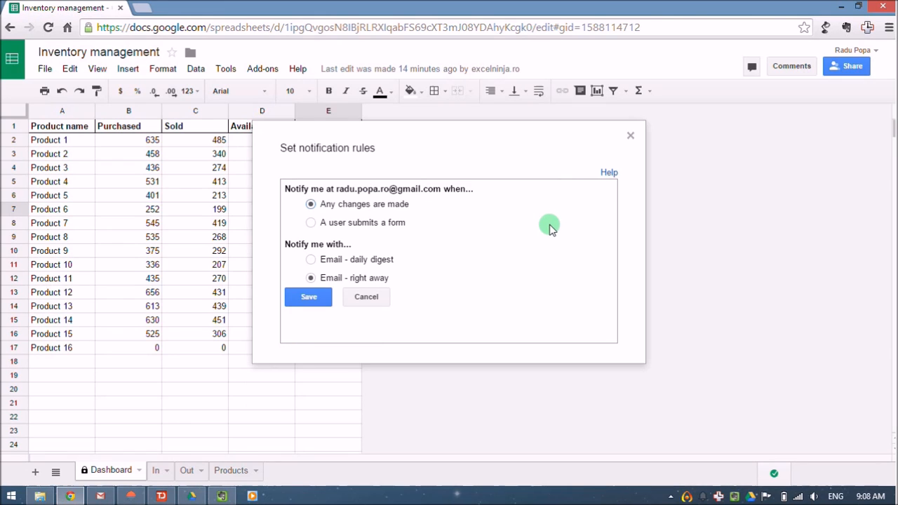
mouse_move(310, 204)
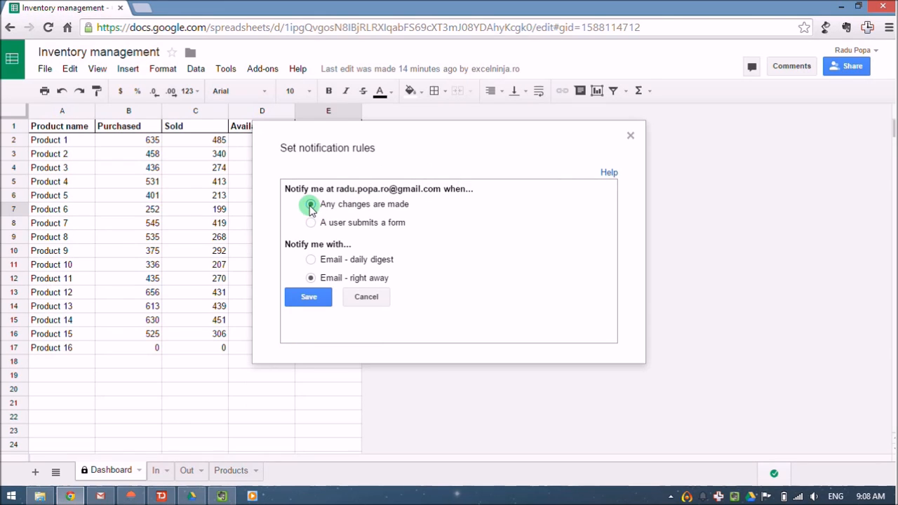
Step: Set the rule to 'Any changes are made' with 'Email - right away', save it and finish
click(311, 205)
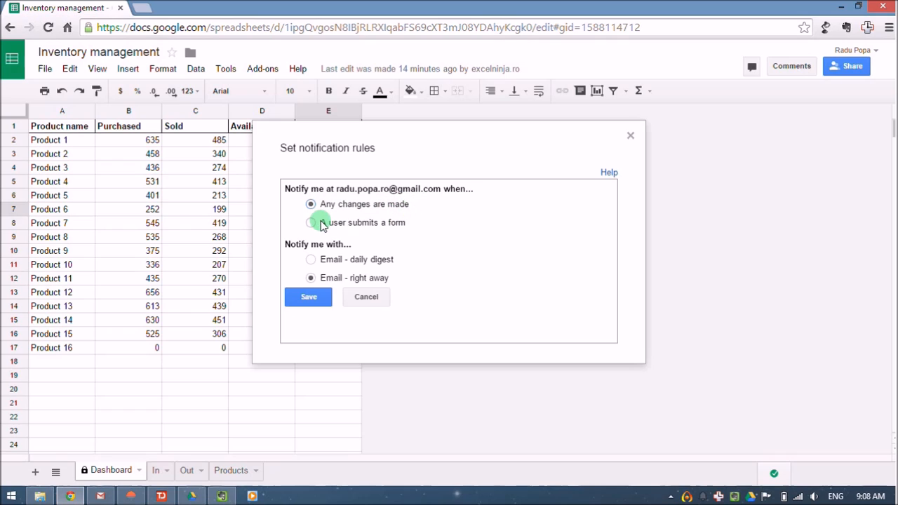
mouse_move(401, 232)
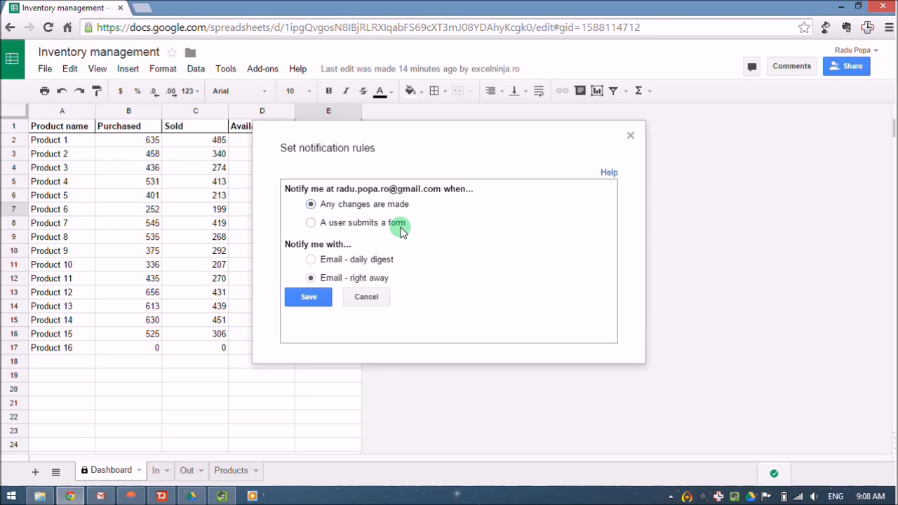
mouse_move(311, 258)
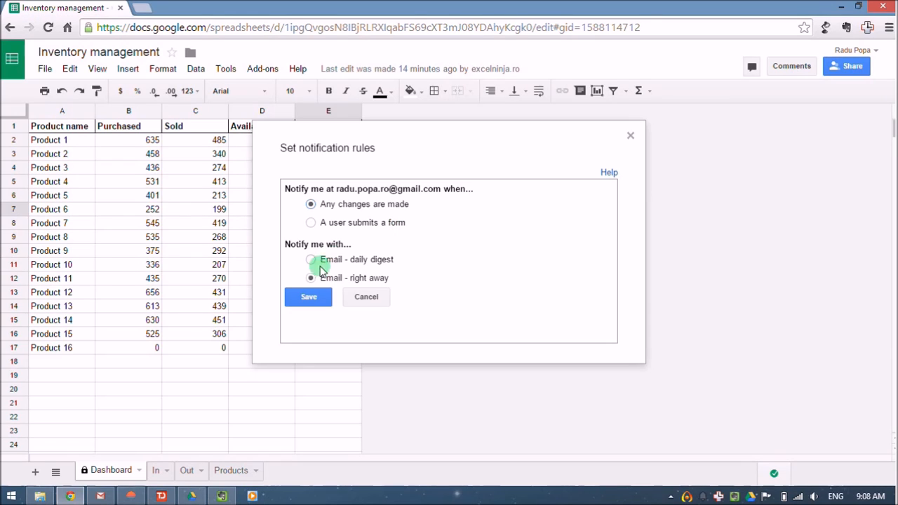
click(312, 278)
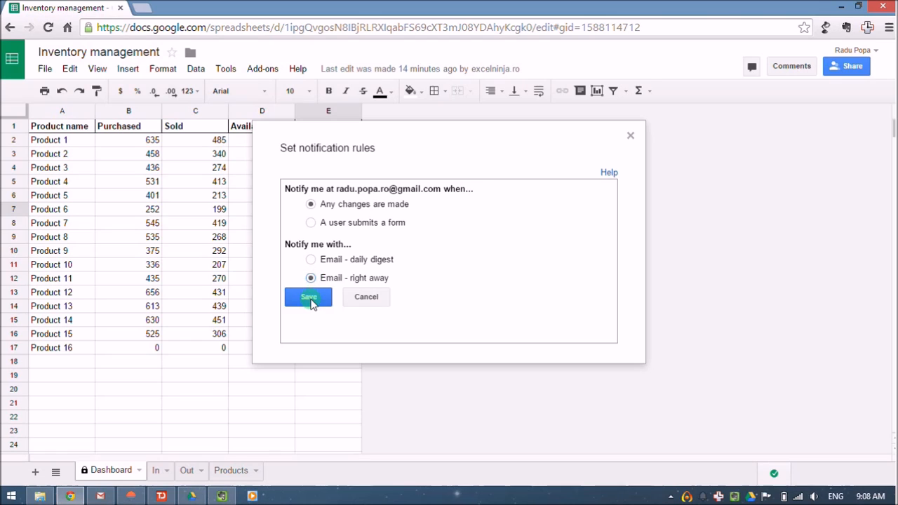
click(308, 297)
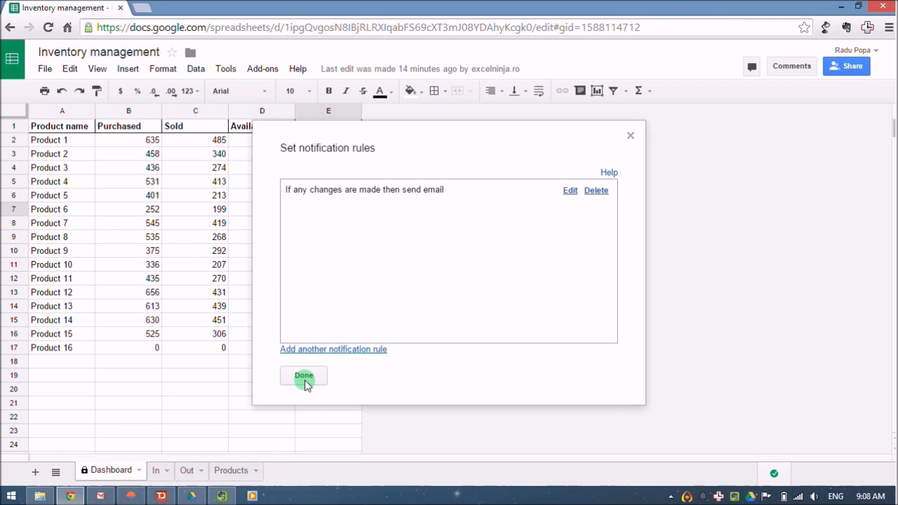
click(303, 376)
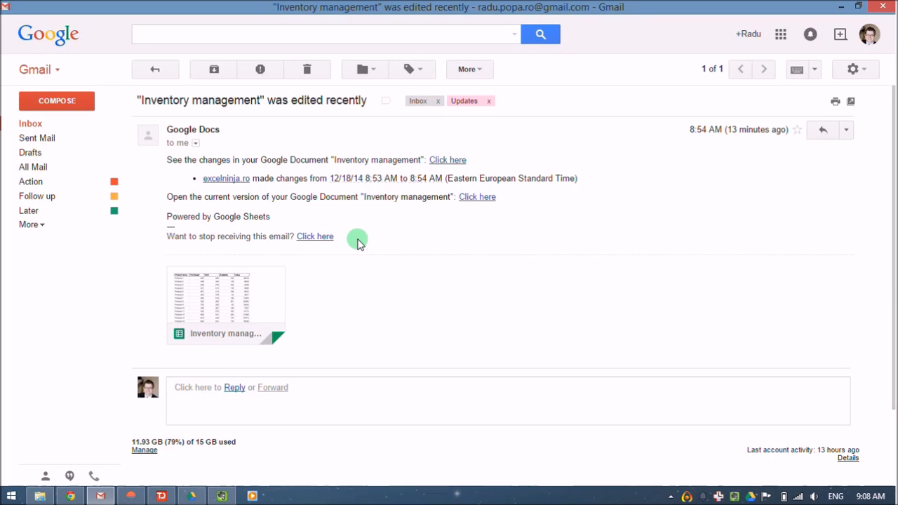
mouse_move(414, 210)
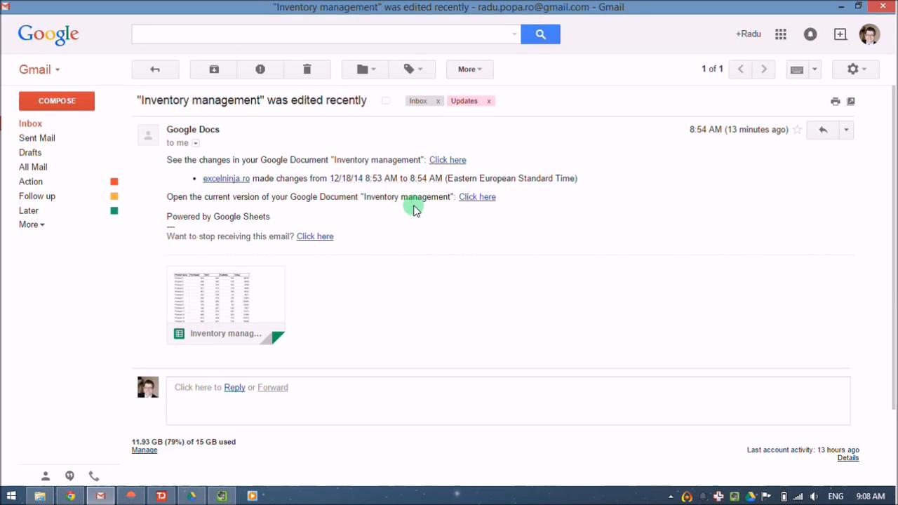
mouse_move(225, 177)
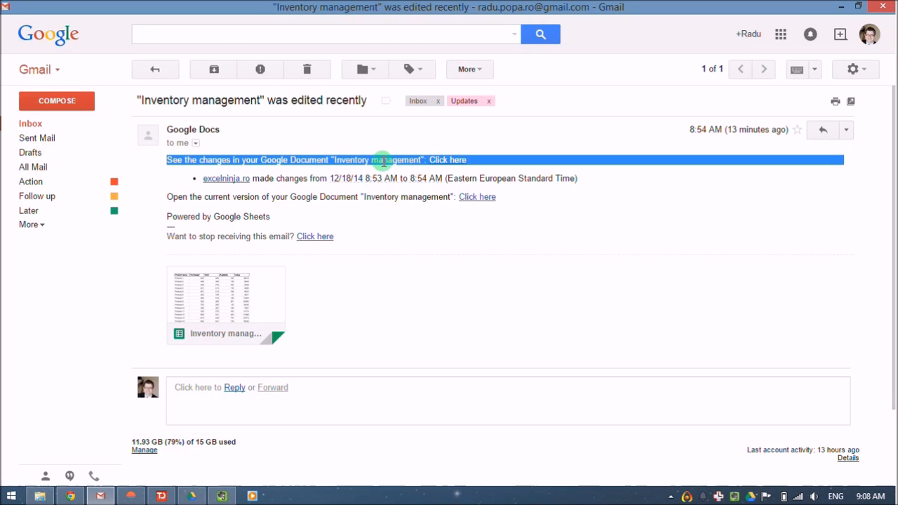
Step: Follow the email's 'Click here' link to see the changes in Inventory management
click(446, 160)
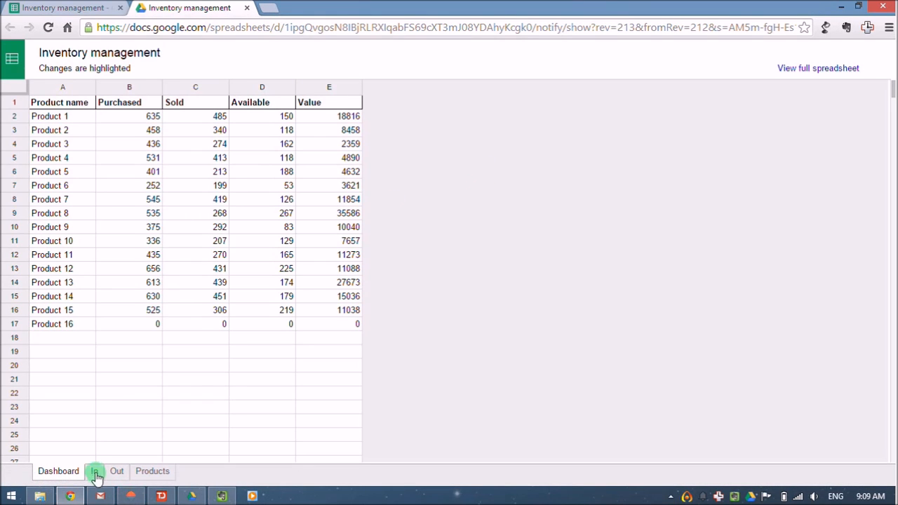
Step: Switch to the In sheet and scroll to the highlighted 2015-05-05 Product 5 row
click(95, 471)
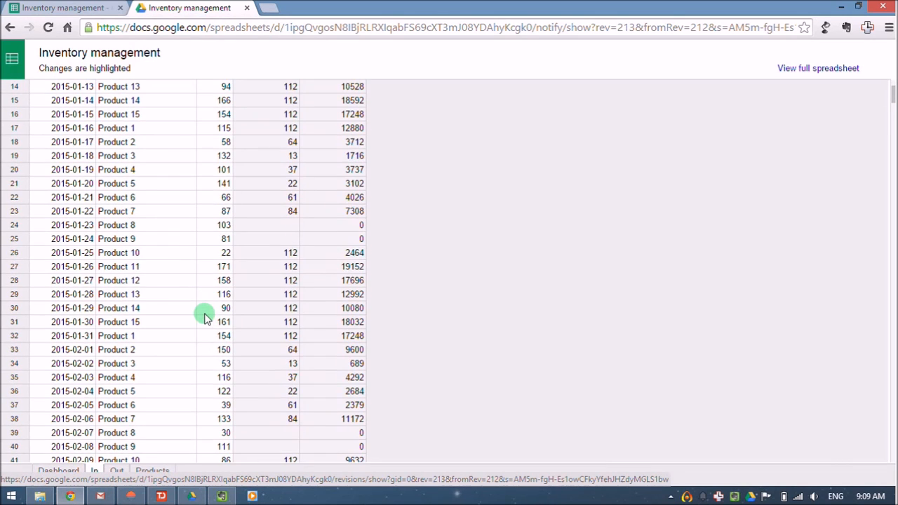
scroll(down, 3)
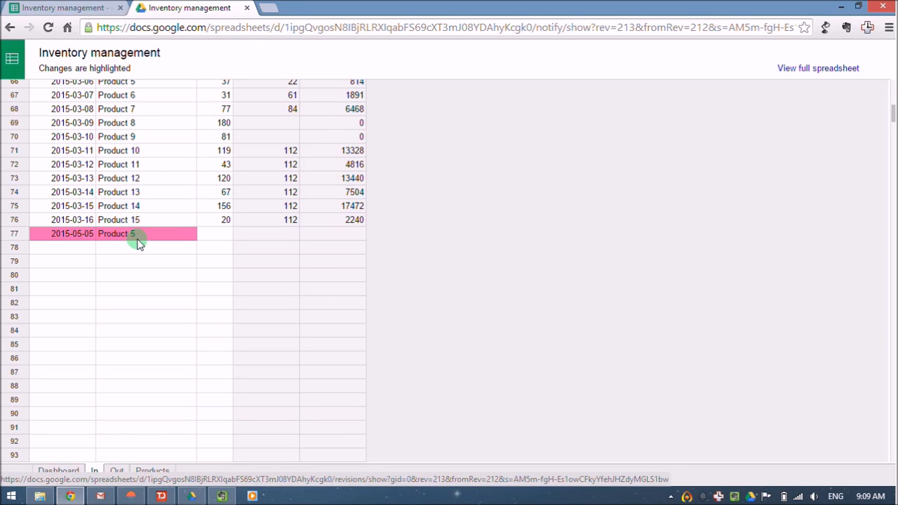
mouse_move(180, 407)
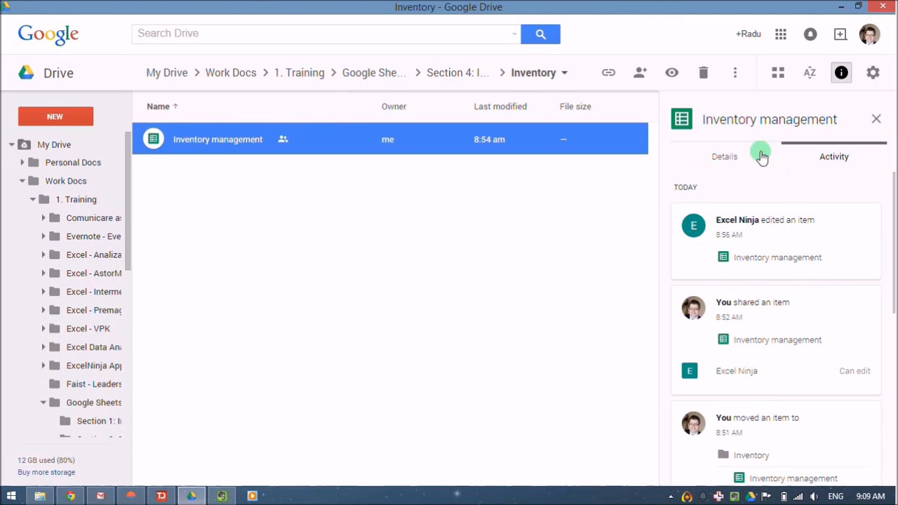
mouse_move(804, 175)
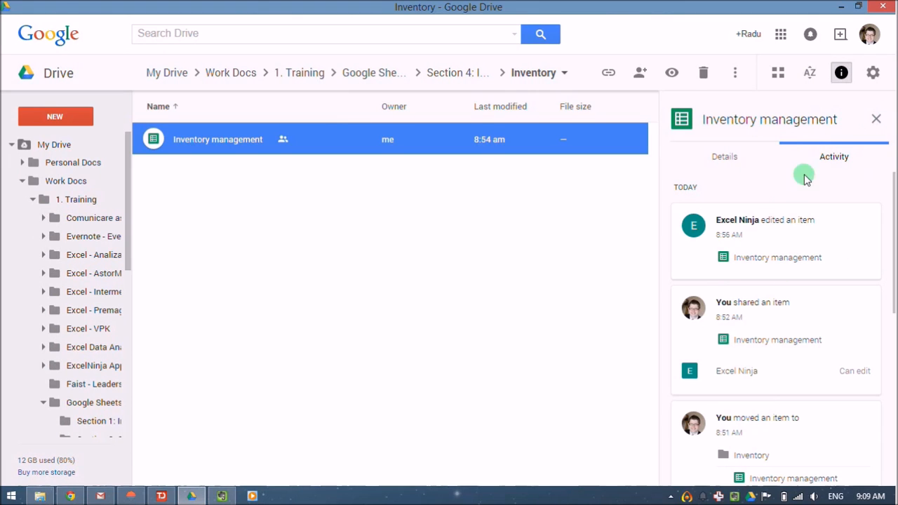
mouse_move(864, 461)
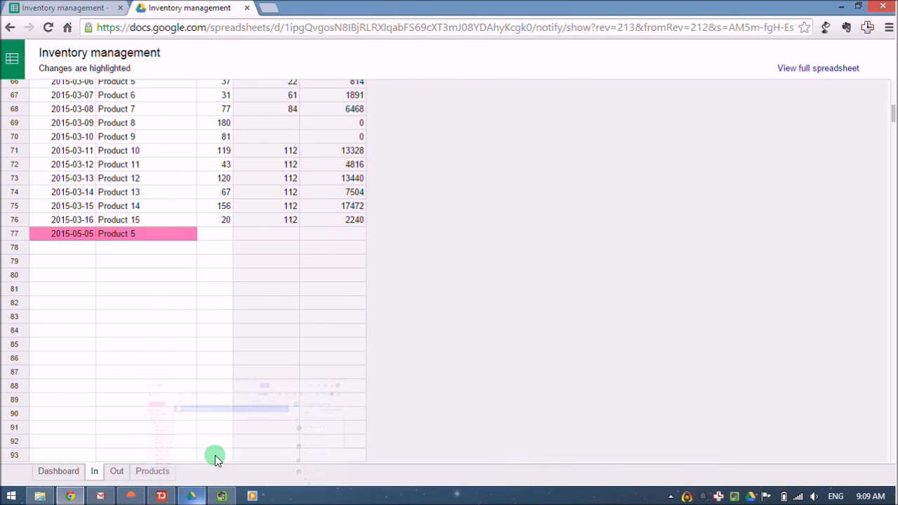
scroll(up, 3)
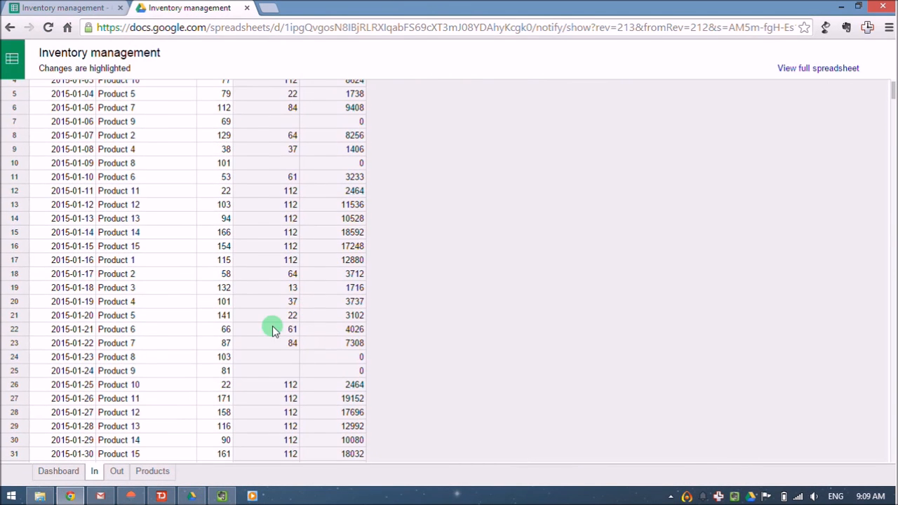
scroll(down, 3)
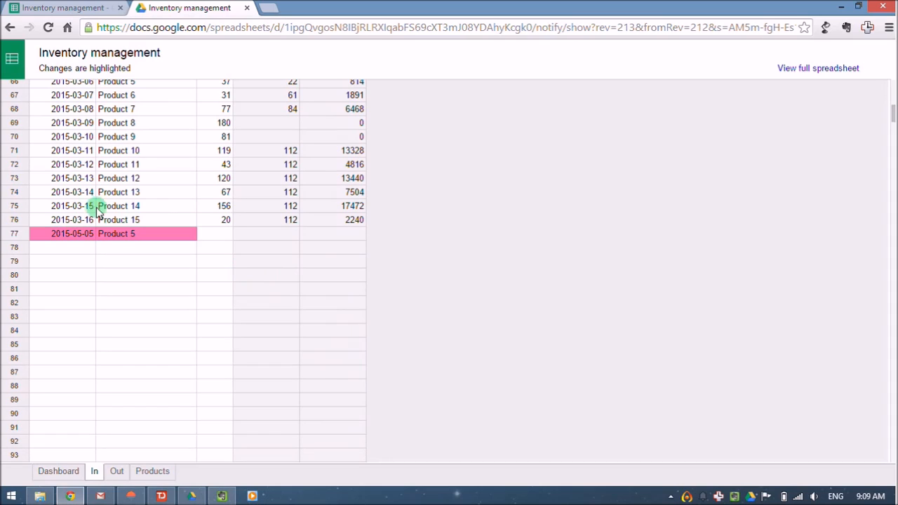